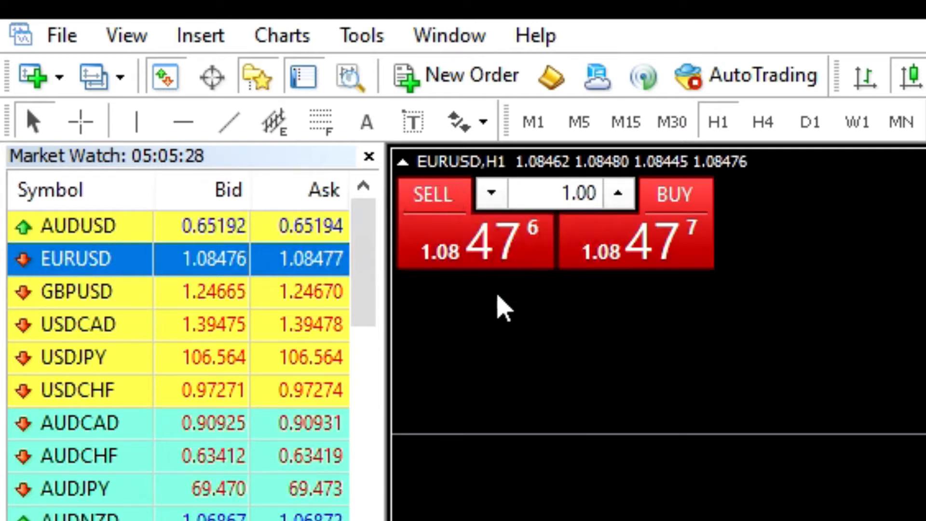
{"action": "mouse_move", "coordinate": [466, 301]}
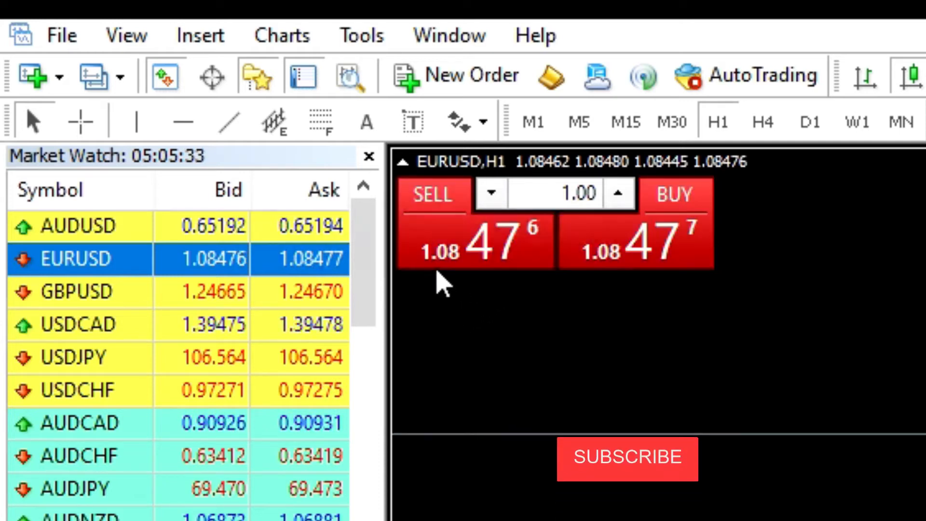
Step: Load the USDJPY chart from Market Watch and scroll the symbol list toward XAUUSD
{"action": "left_click", "coordinate": [627, 458]}
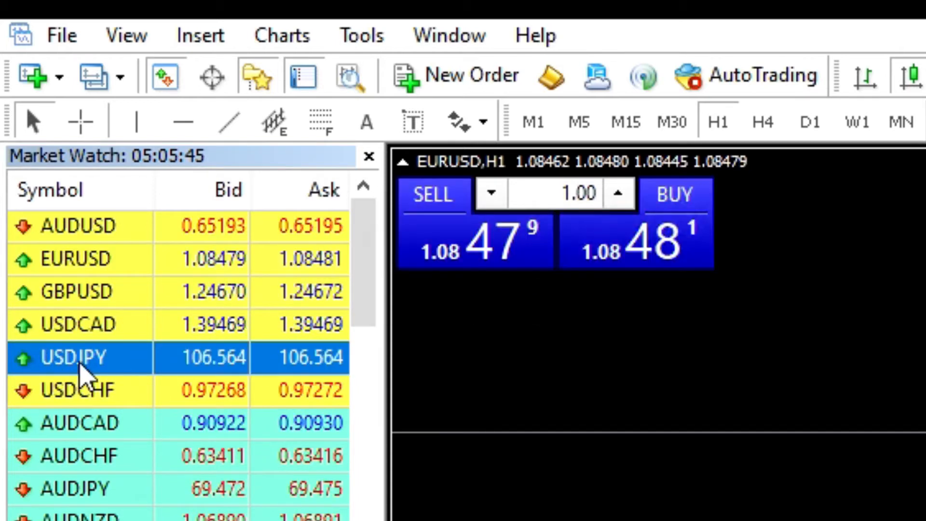
{"action": "double_click", "coordinate": [70, 357]}
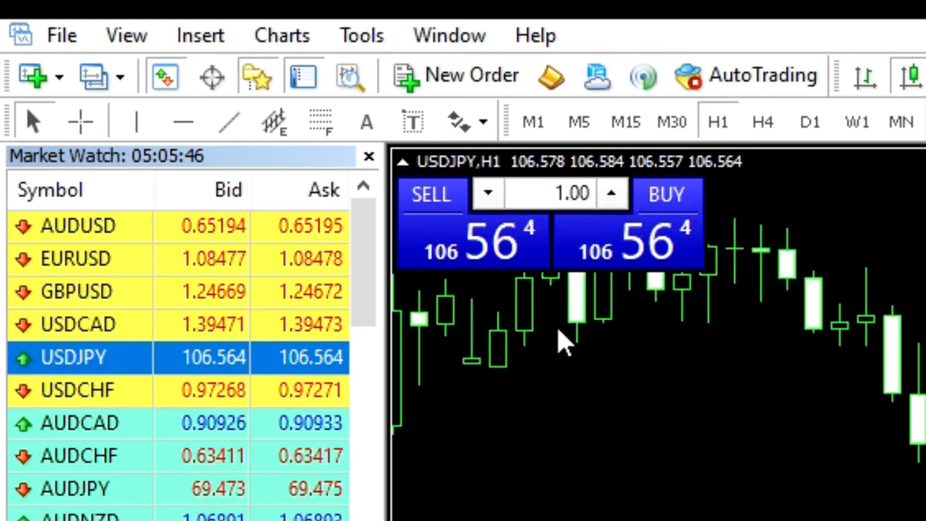
{"action": "mouse_move", "coordinate": [445, 289]}
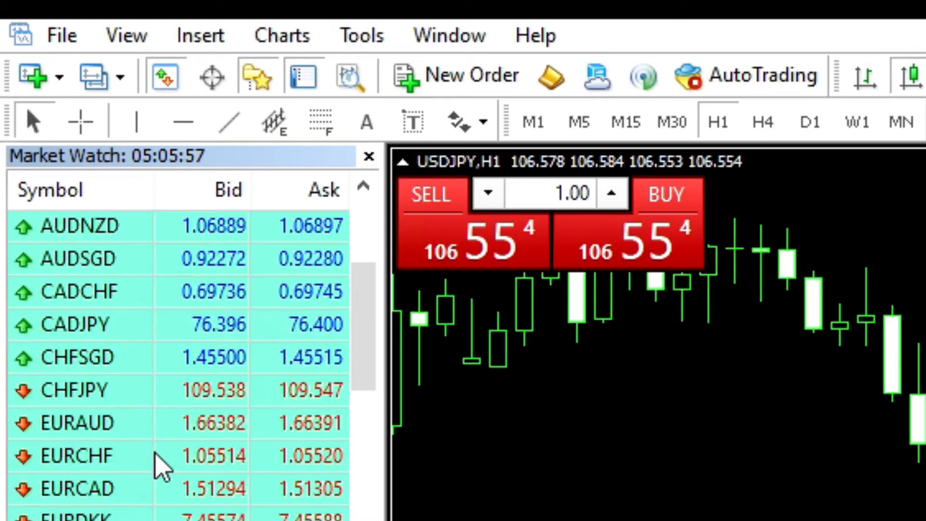
{"action": "scroll", "scroll_direction": "down", "scroll_amount": 3}
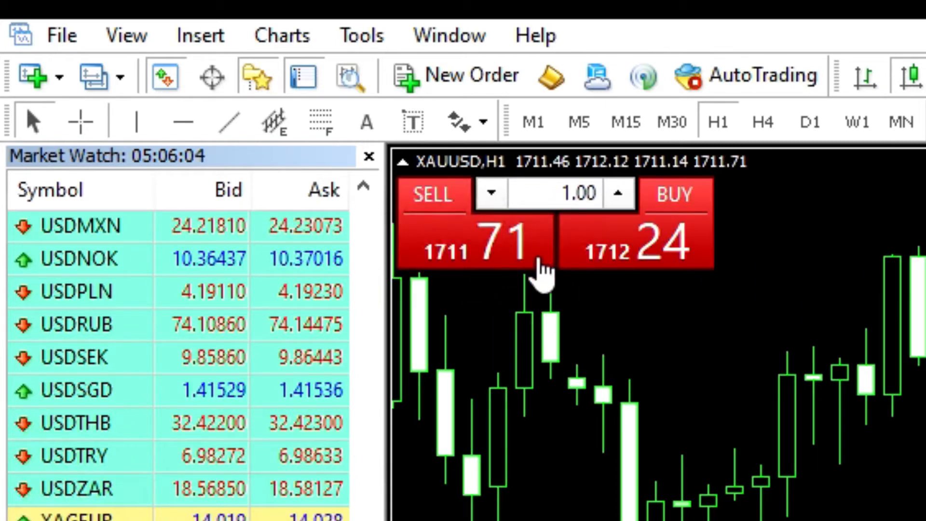
{"action": "mouse_move", "coordinate": [678, 364]}
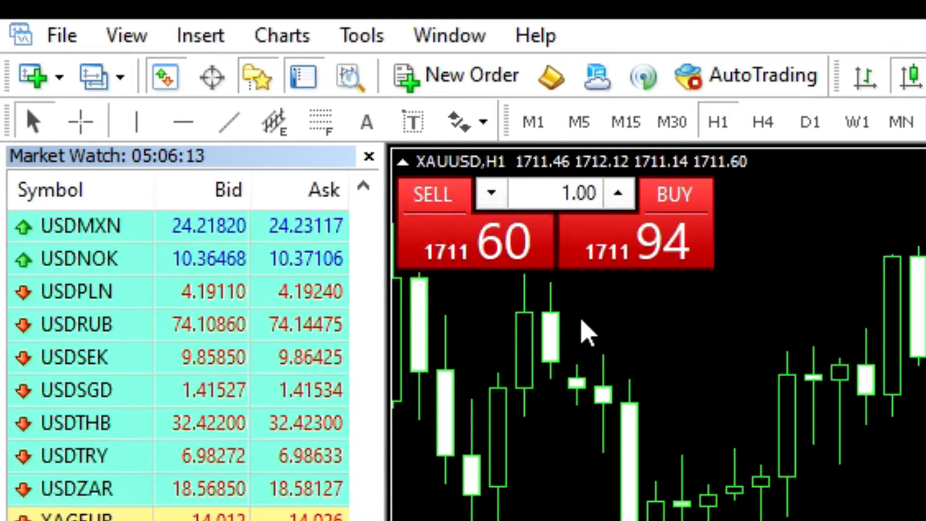
{"action": "mouse_move", "coordinate": [420, 331]}
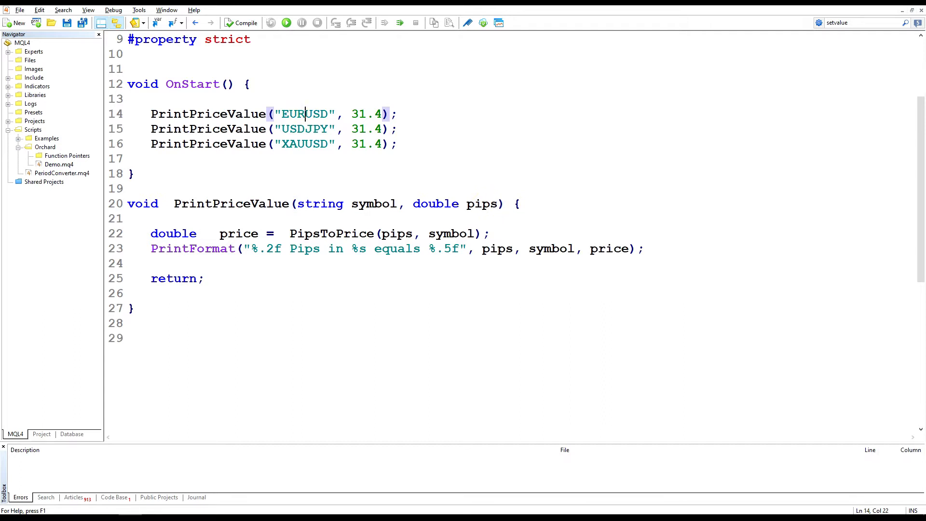
{"action": "left_click", "coordinate": [306, 143]}
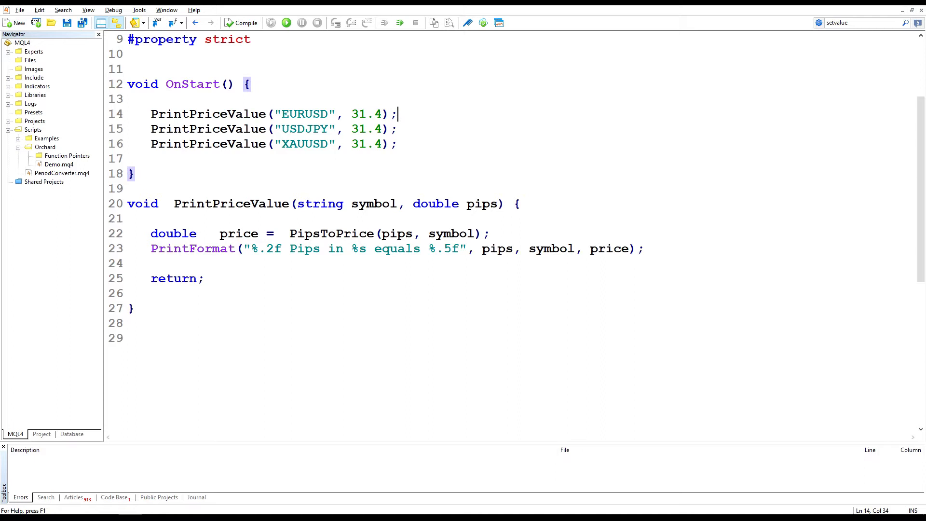
{"action": "left_click", "coordinate": [396, 233]}
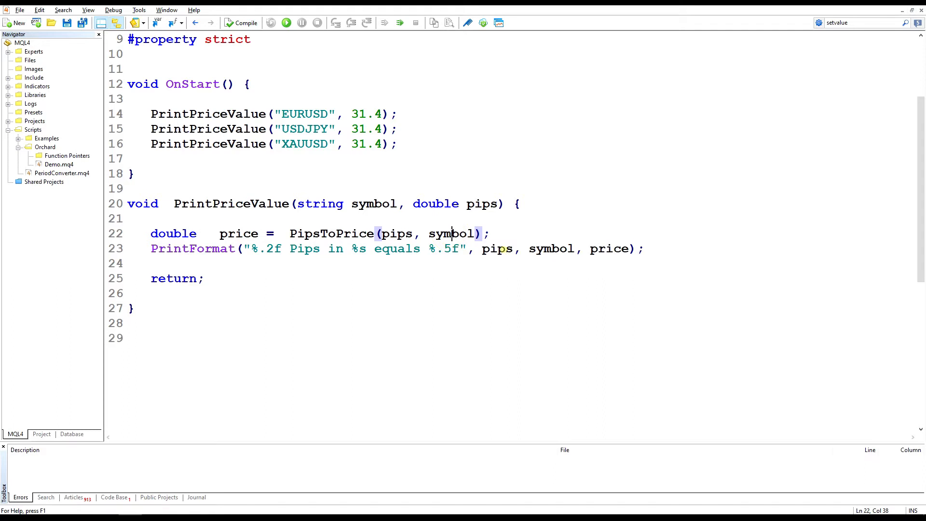
{"action": "double_click", "coordinate": [498, 248]}
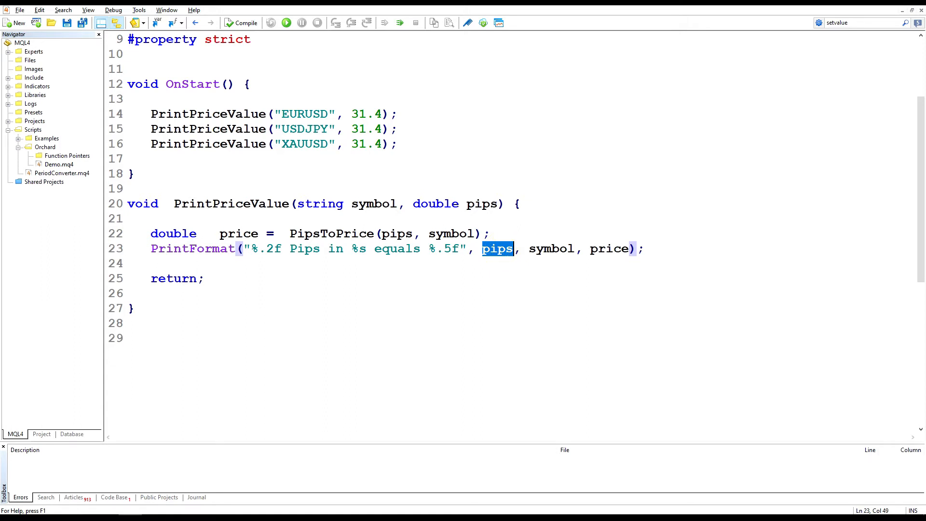
{"action": "left_click", "coordinate": [273, 247]}
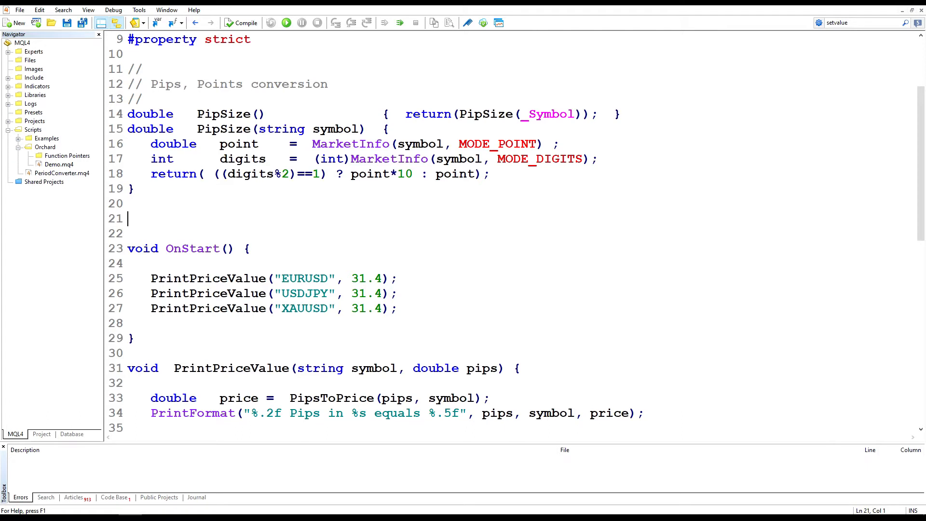
Step: Review the PipSize() code, highlighting the digits%2 remainder check
{"action": "double_click", "coordinate": [223, 128]}
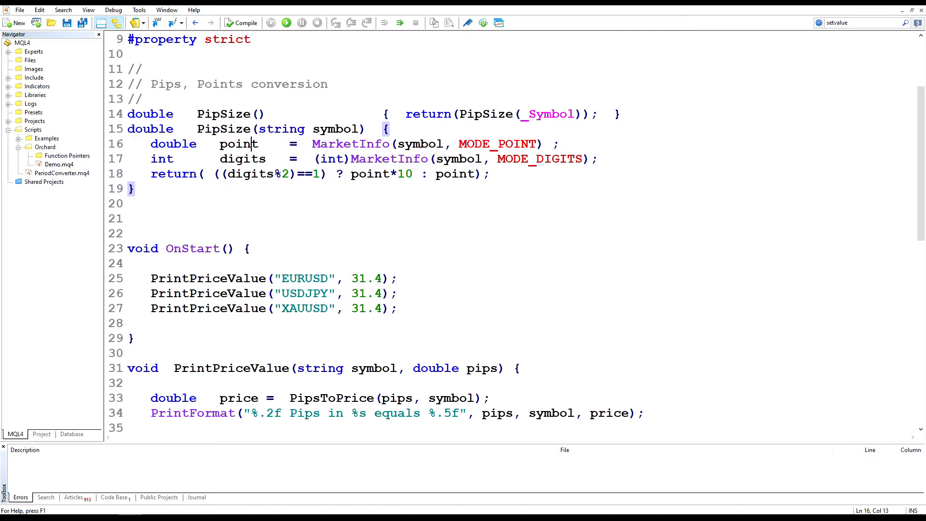
{"action": "double_click", "coordinate": [243, 158]}
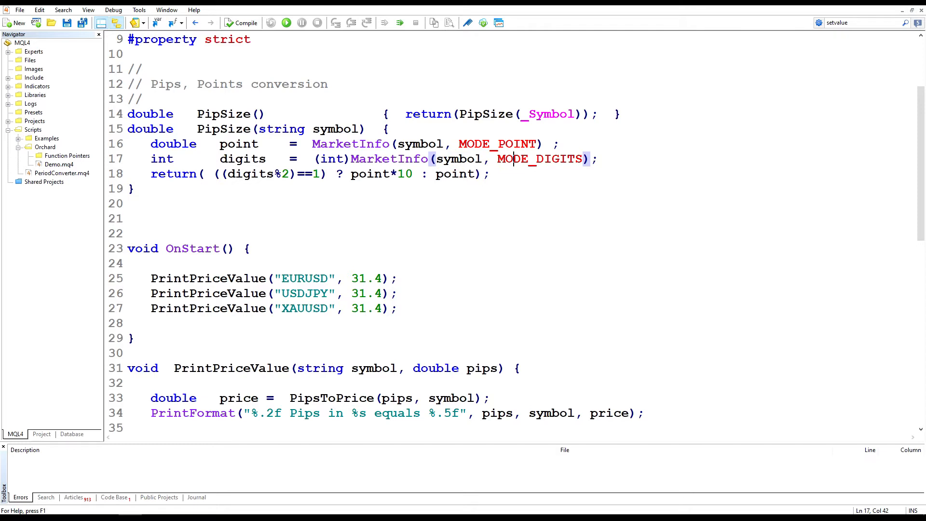
{"action": "double_click", "coordinate": [457, 159]}
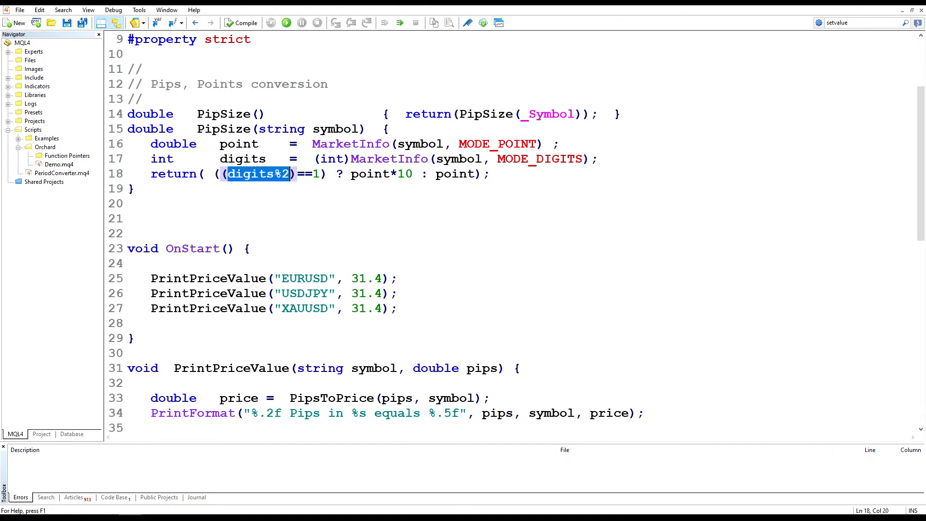
{"action": "mouse_move", "coordinate": [283, 182]}
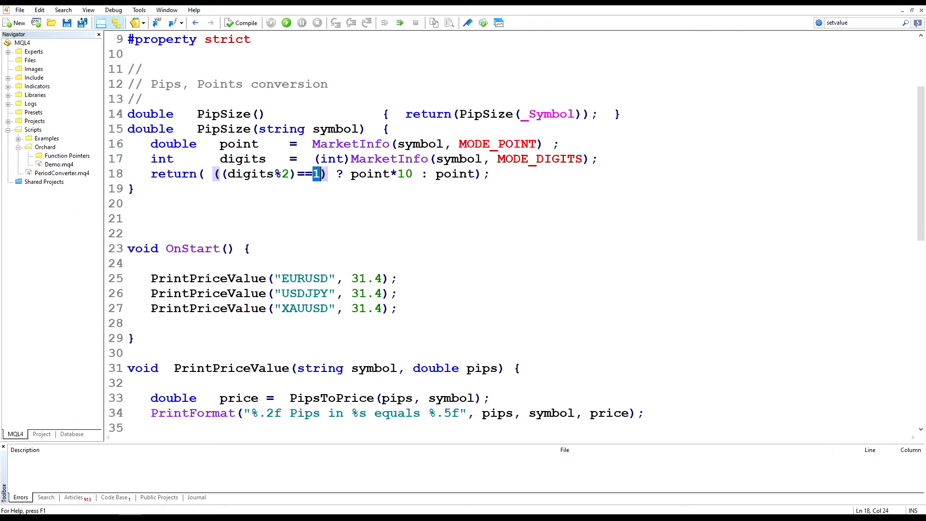
Step: Review PipSize(string symbol), selecting its point variable and return expression
{"action": "left_click", "coordinate": [326, 173]}
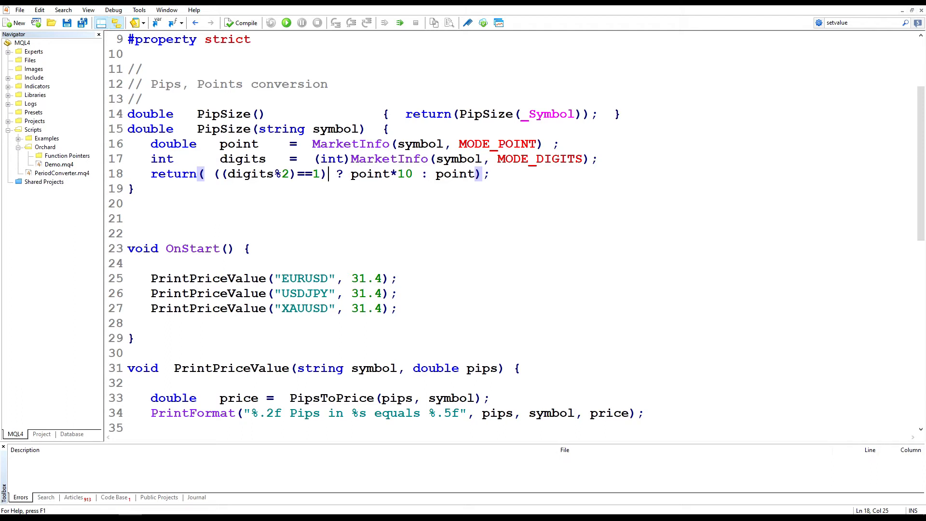
{"action": "double_click", "coordinate": [370, 173]}
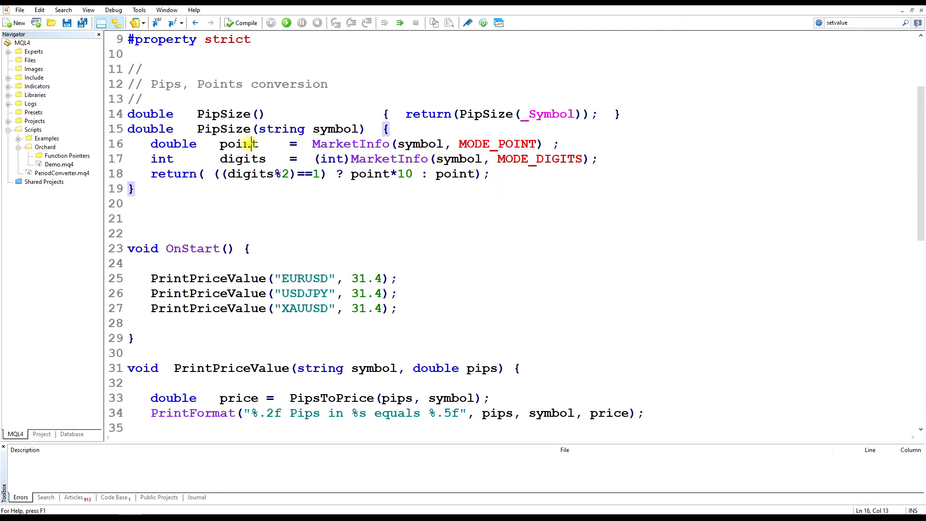
{"action": "double_click", "coordinate": [238, 143]}
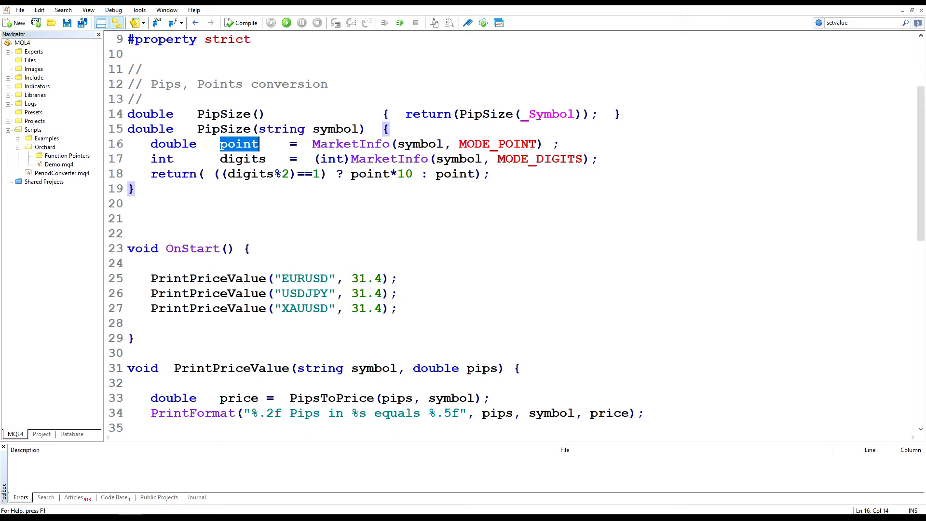
{"action": "double_click", "coordinate": [456, 174]}
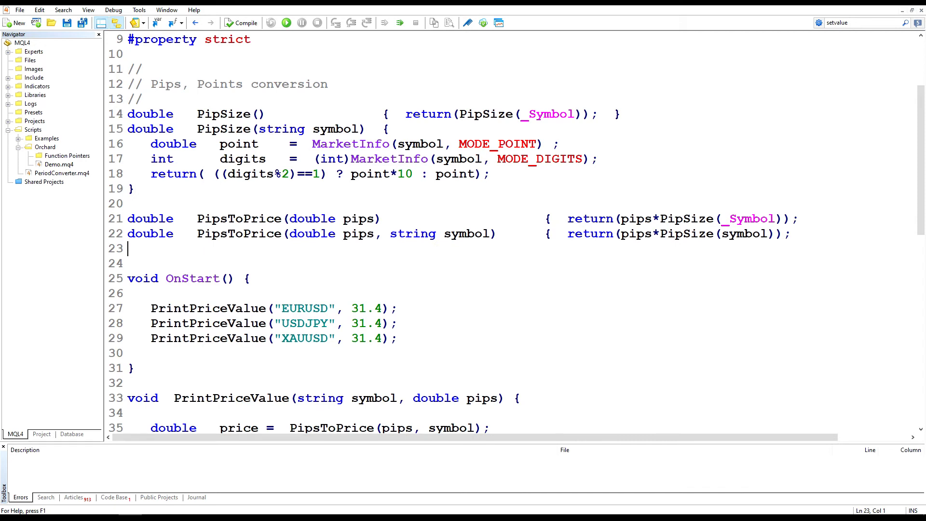
{"action": "left_click", "coordinate": [634, 234]}
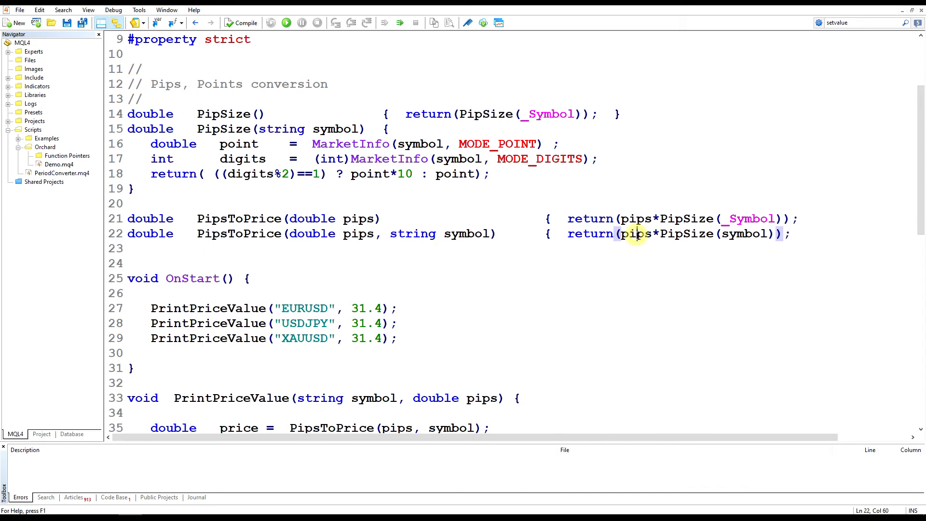
{"action": "double_click", "coordinate": [633, 234]}
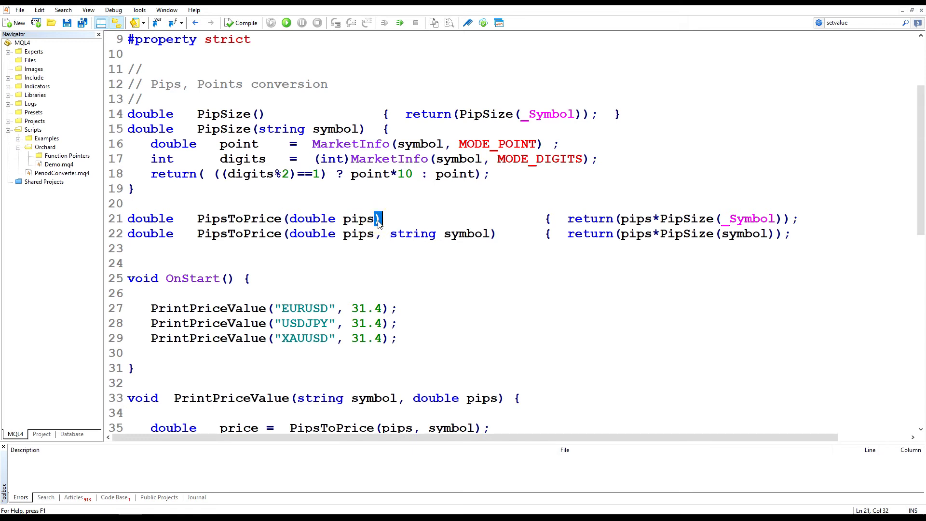
{"action": "double_click", "coordinate": [750, 219]}
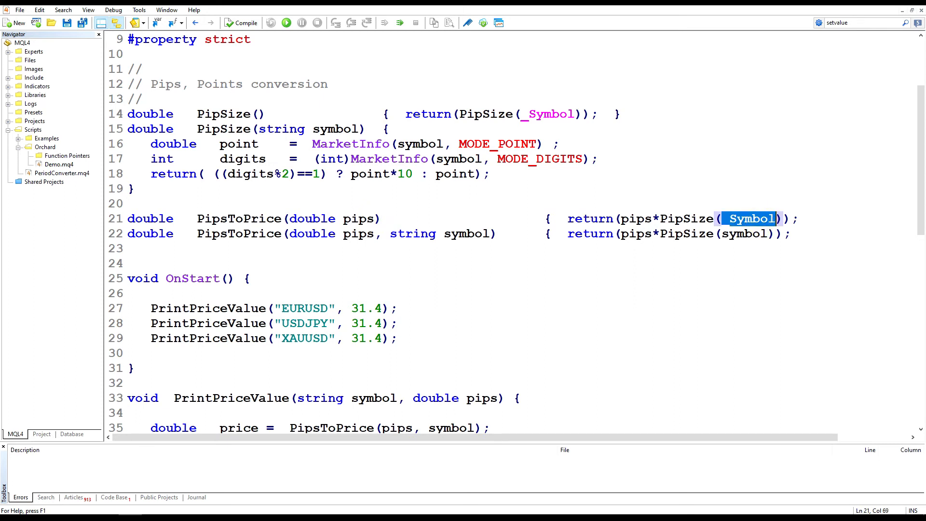
{"action": "double_click", "coordinate": [223, 114]}
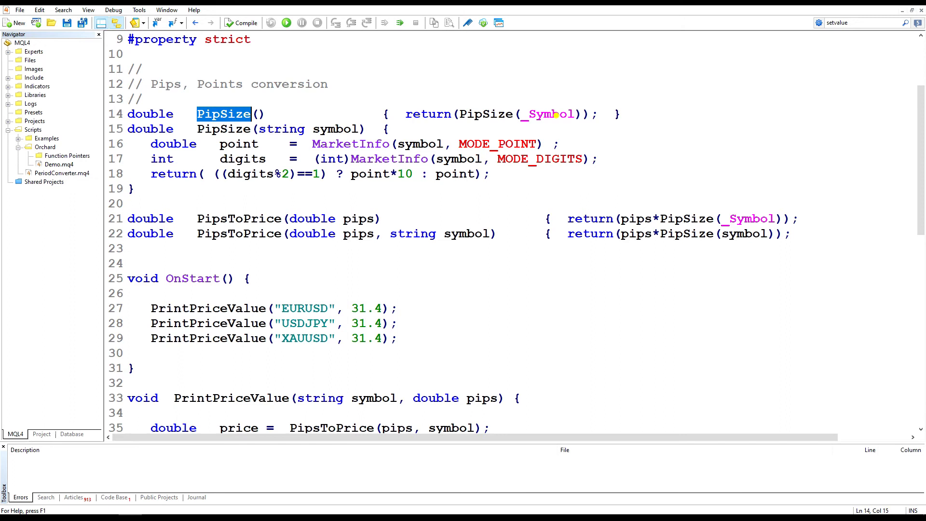
{"action": "left_click", "coordinate": [621, 113]}
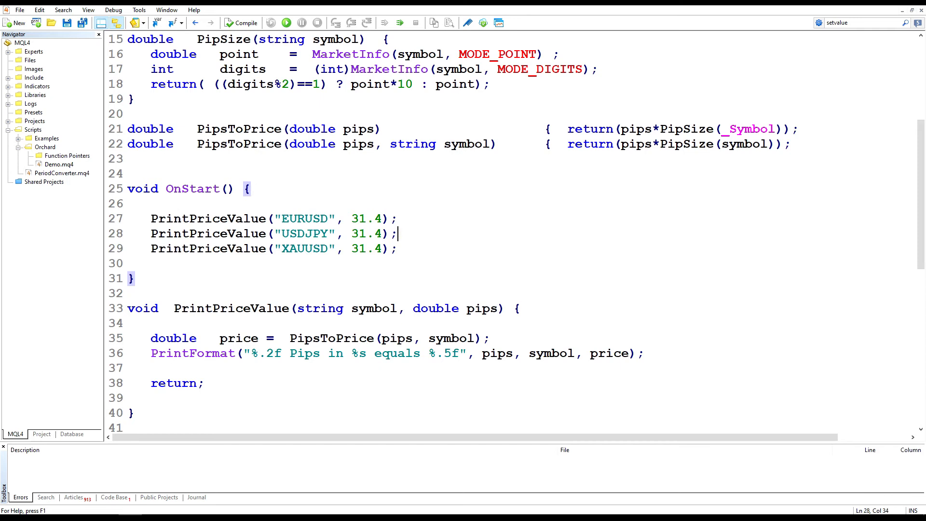
Step: View the Experts log lines showing 31.40 pips converted for EURUSD, USDJPY and XAUUSD
{"action": "left_click", "coordinate": [244, 22]}
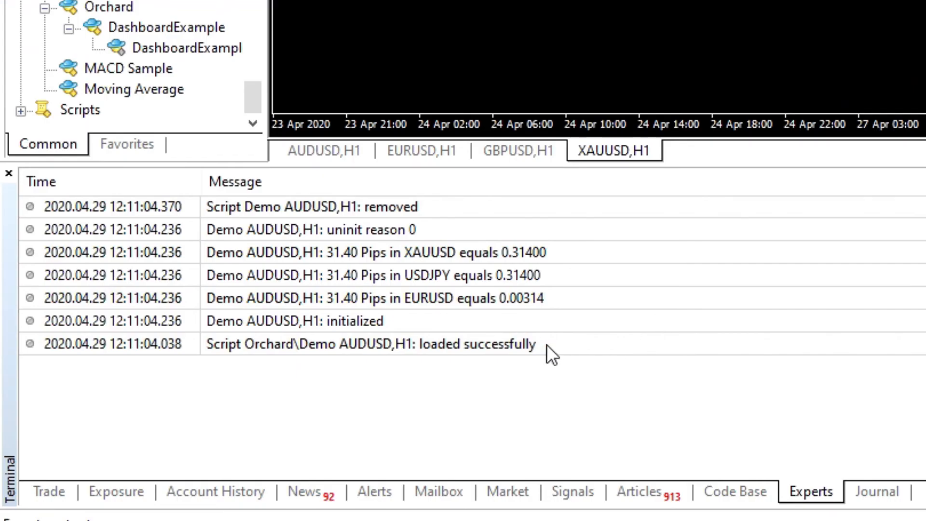
{"action": "left_click", "coordinate": [293, 320]}
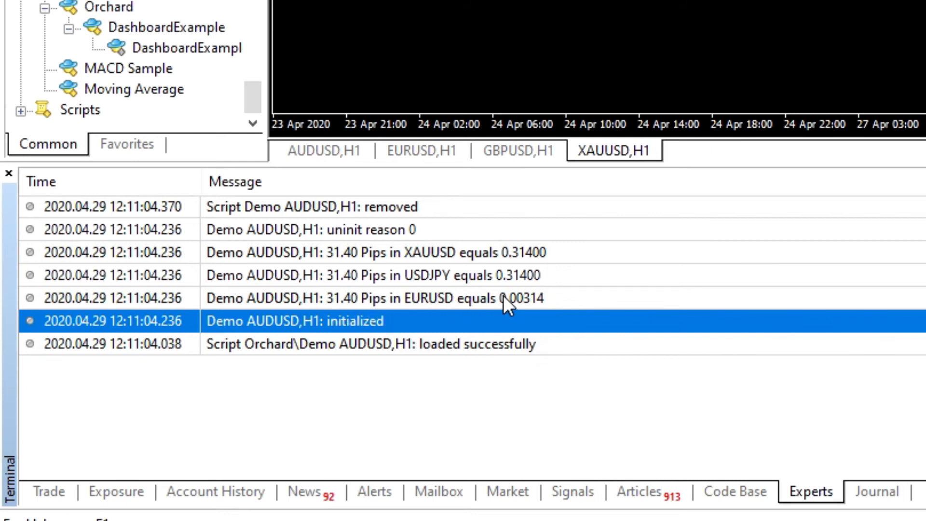
{"action": "mouse_move", "coordinate": [556, 306]}
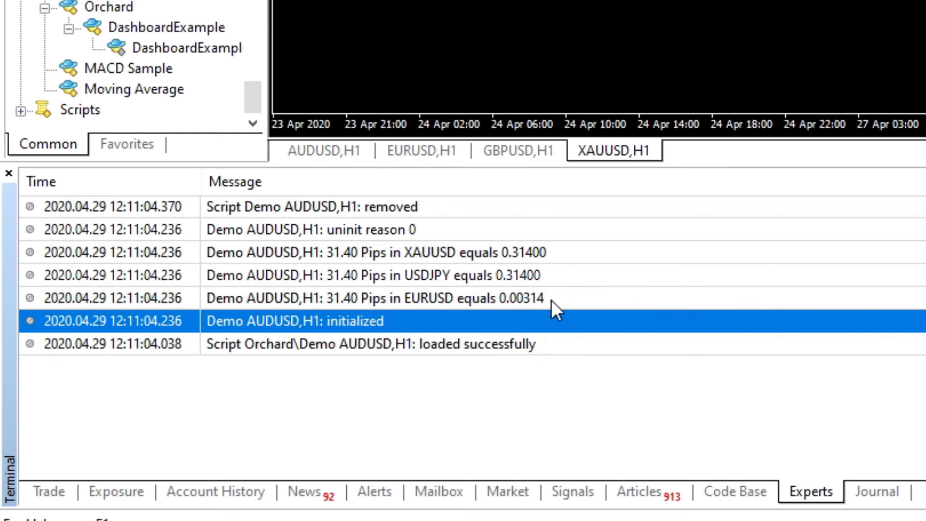
{"action": "mouse_move", "coordinate": [428, 289]}
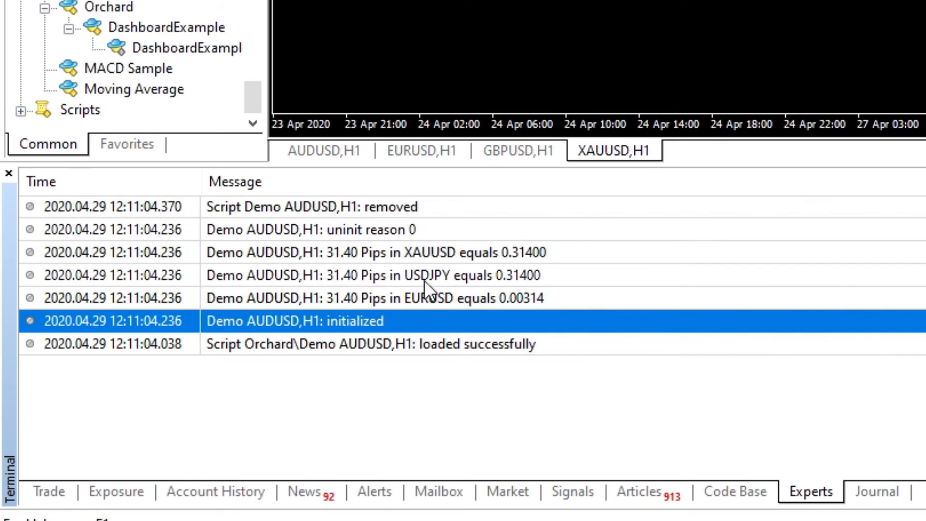
{"action": "mouse_move", "coordinate": [520, 290]}
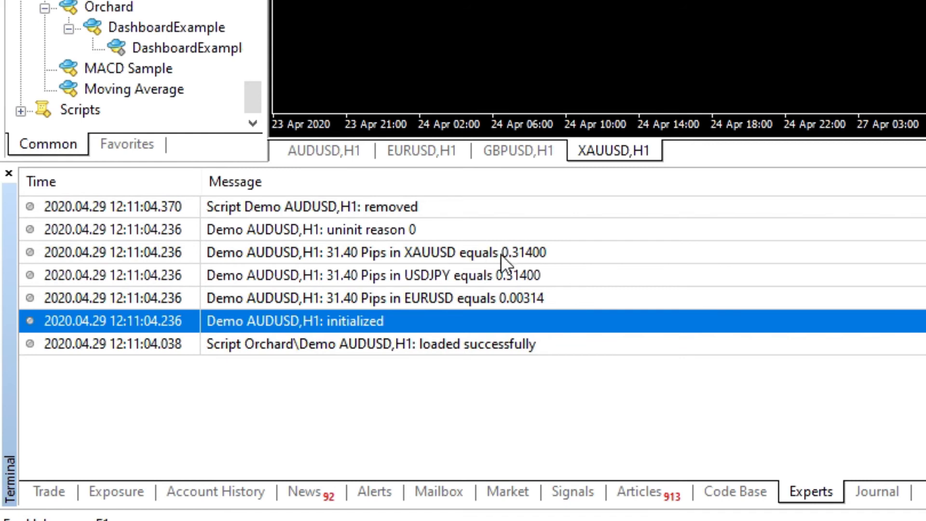
{"action": "mouse_move", "coordinate": [549, 255]}
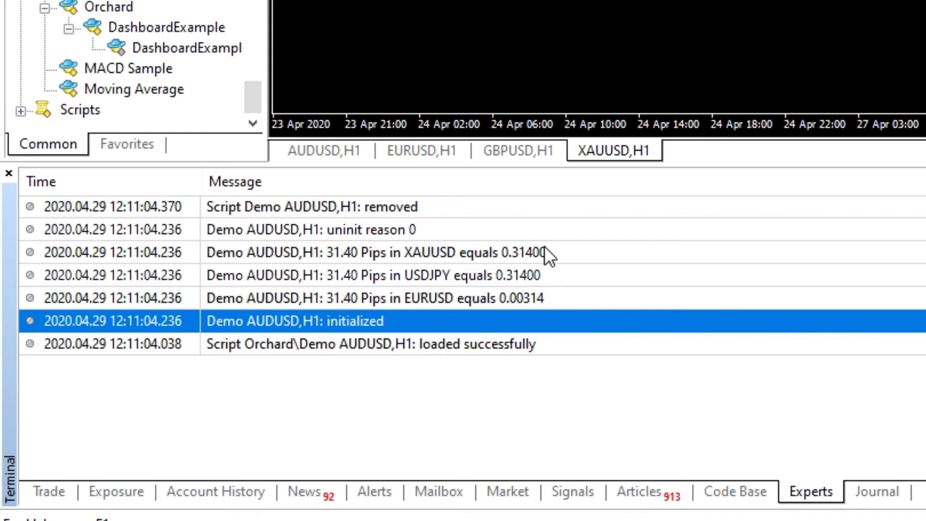
{"action": "mouse_move", "coordinate": [559, 269]}
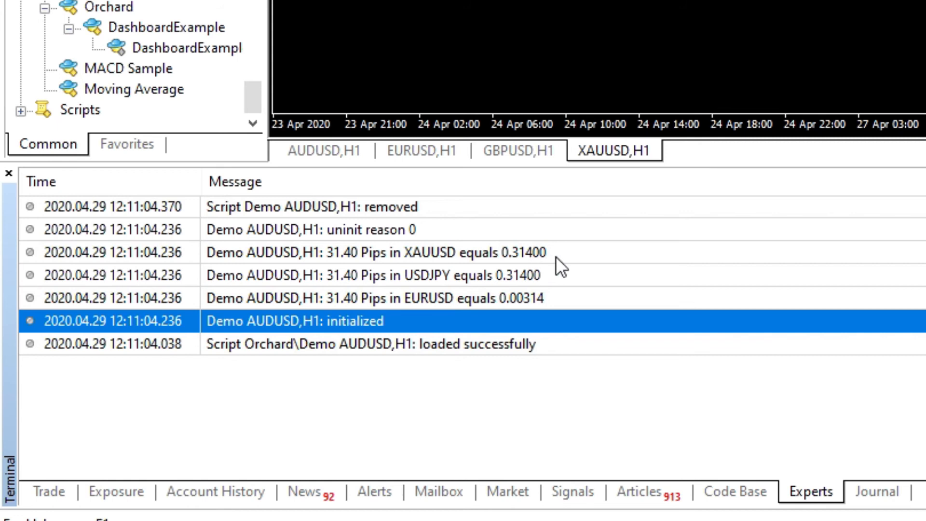
{"action": "left_click", "coordinate": [541, 251]}
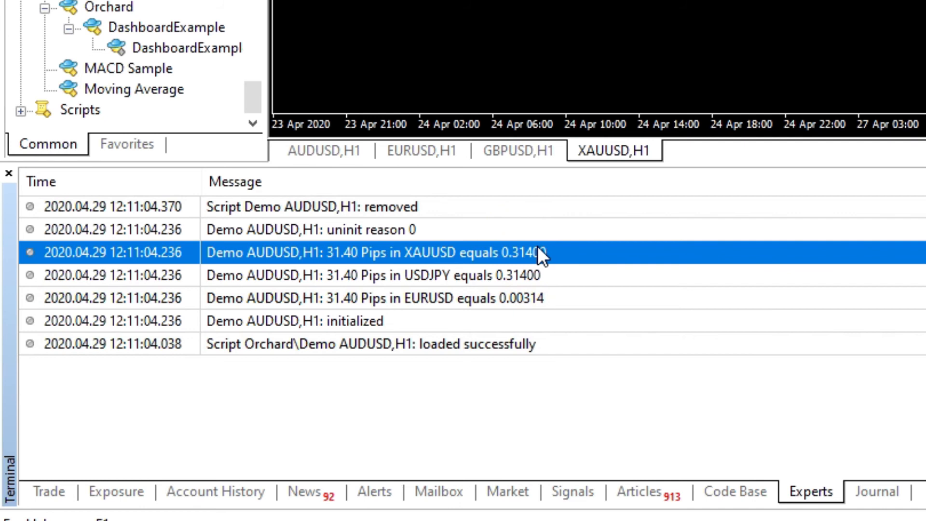
{"action": "mouse_move", "coordinate": [542, 266]}
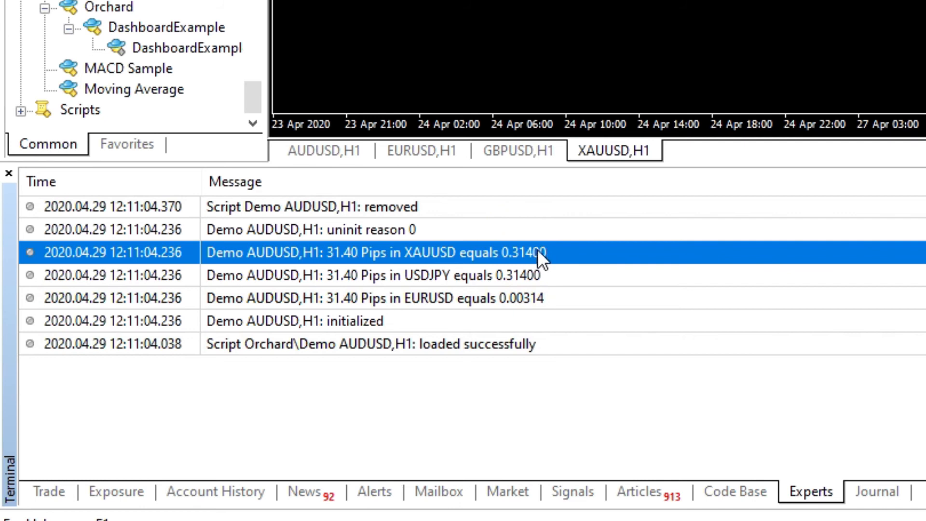
{"action": "mouse_move", "coordinate": [674, 337]}
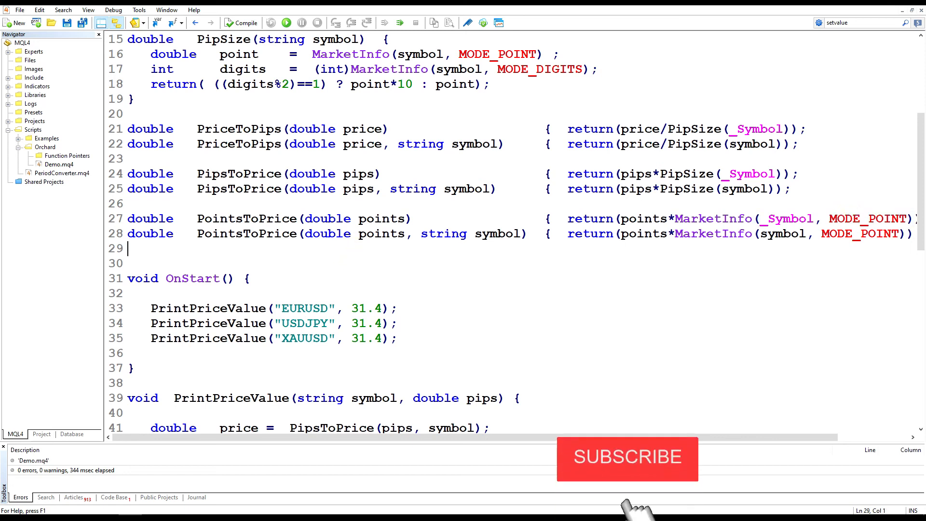
Step: Scroll through the new PriceToPips and PointsToPrice overloads after compiling Demo.mq4
{"action": "left_click", "coordinate": [627, 457]}
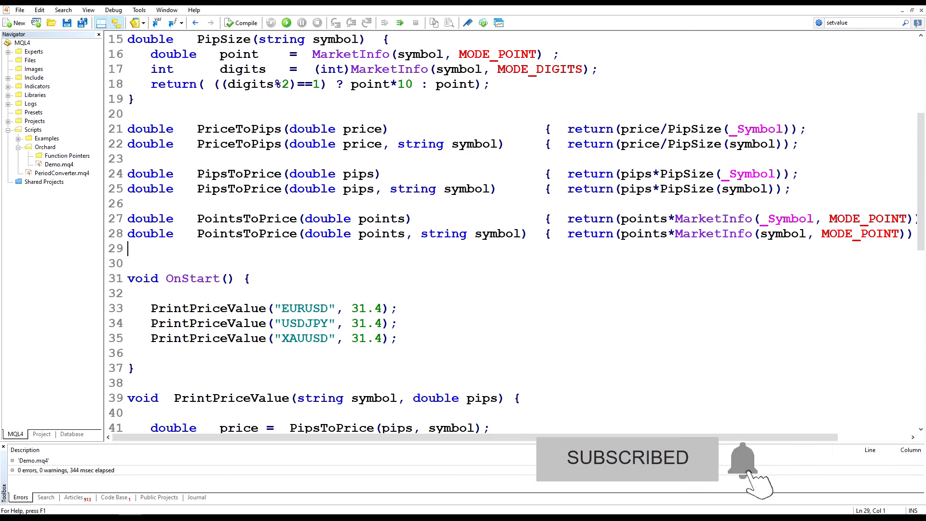
{"action": "scroll", "scroll_direction": "down", "scroll_amount": 3}
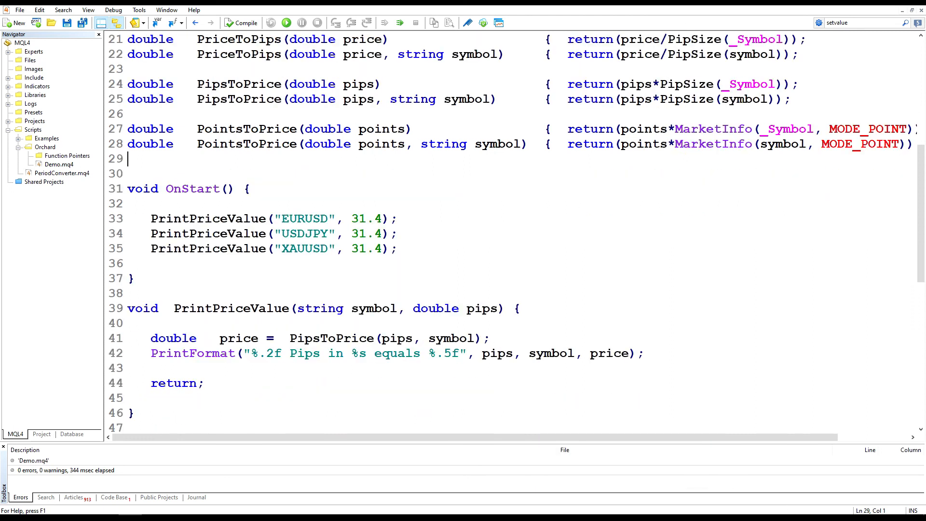